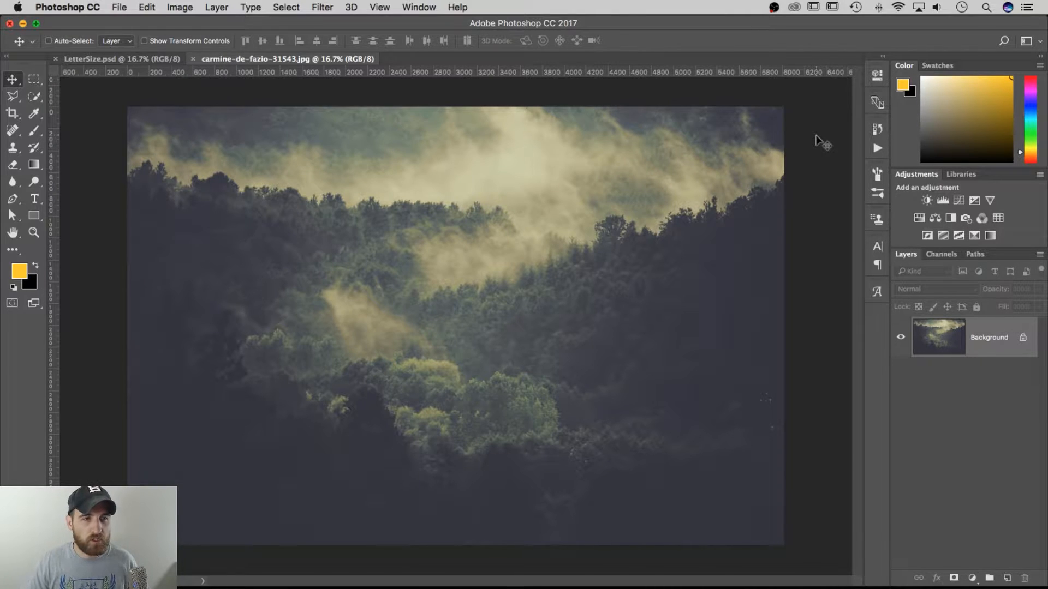
mouse_move(164, 75)
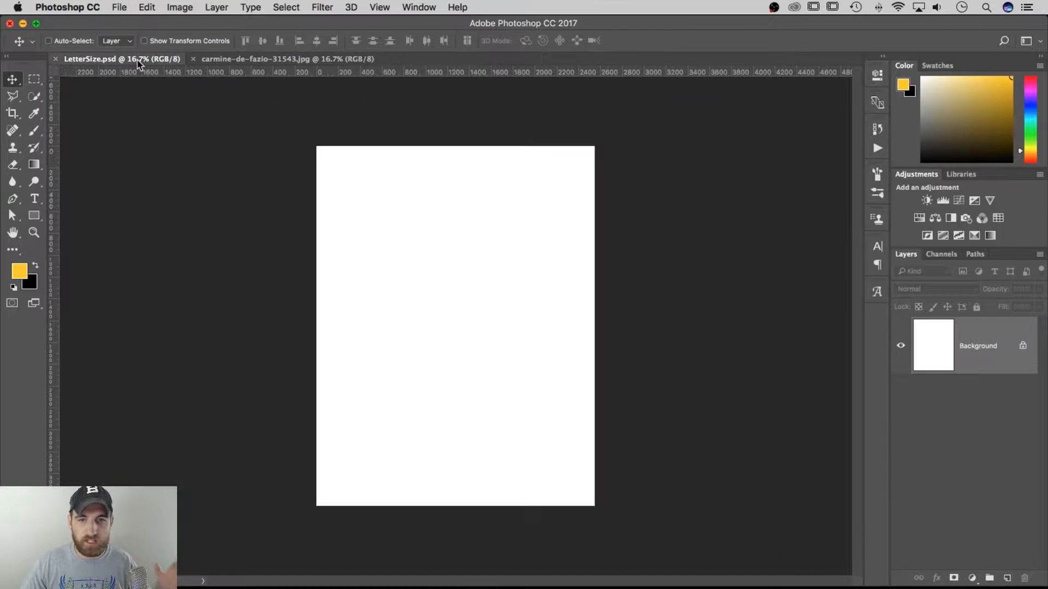
Step: Copy the entire forest photo so it can be pasted into the letter-size document
left_click(281, 59)
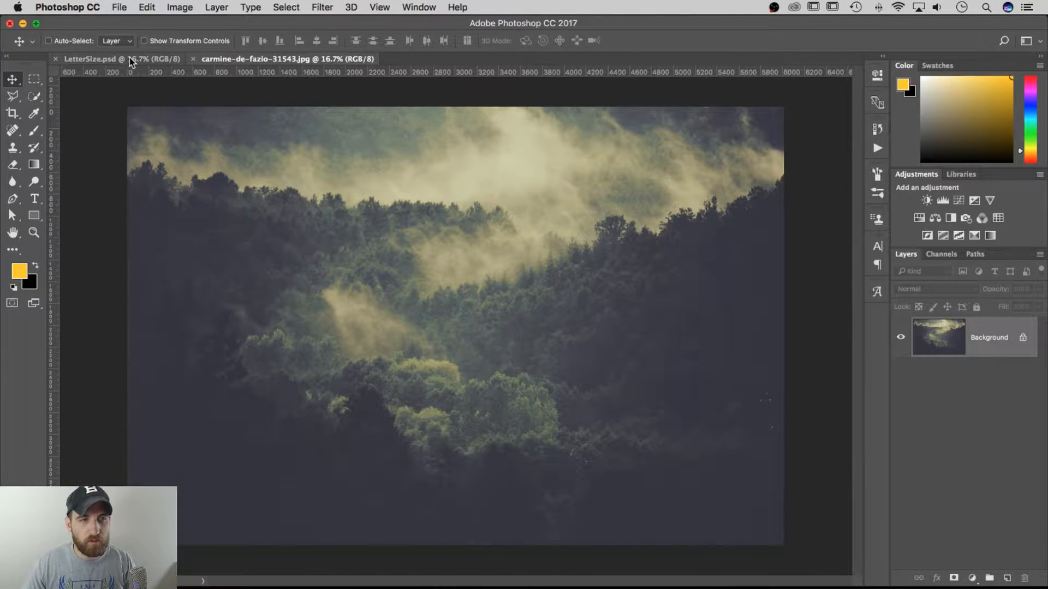
left_click(88, 59)
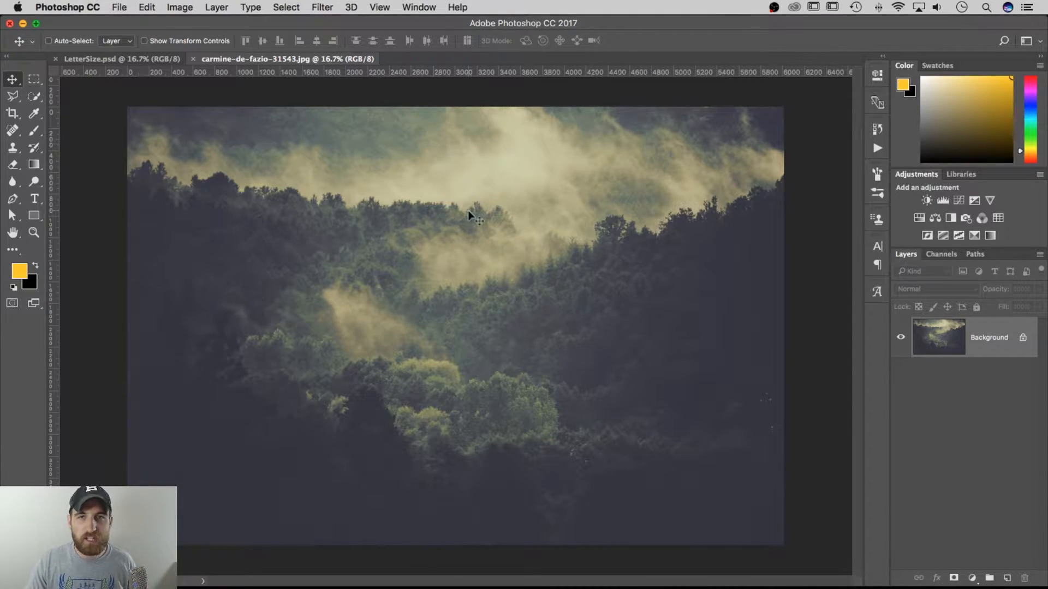
left_click(285, 8)
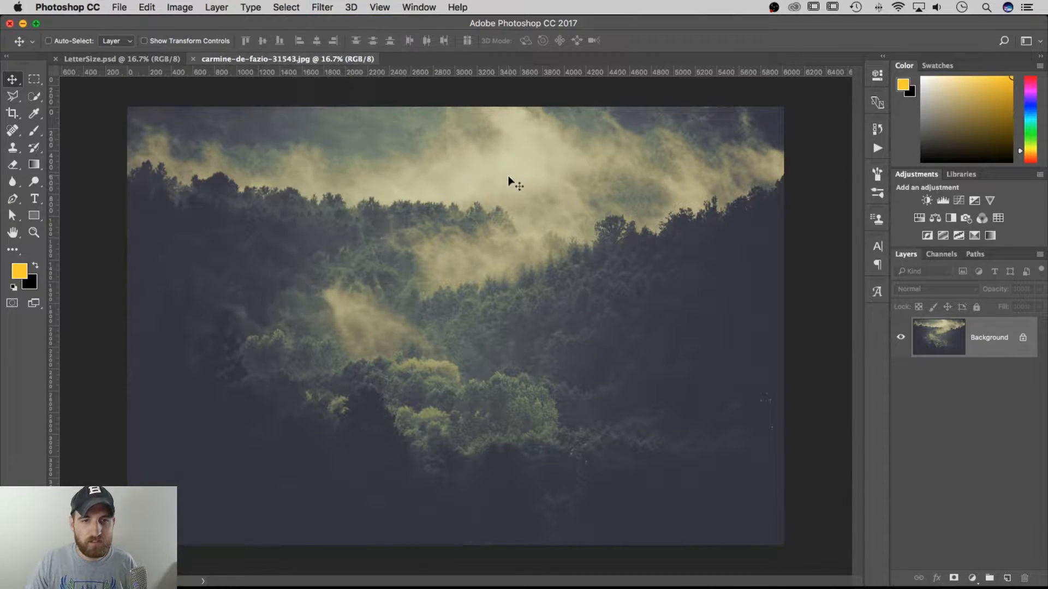
left_click(146, 7)
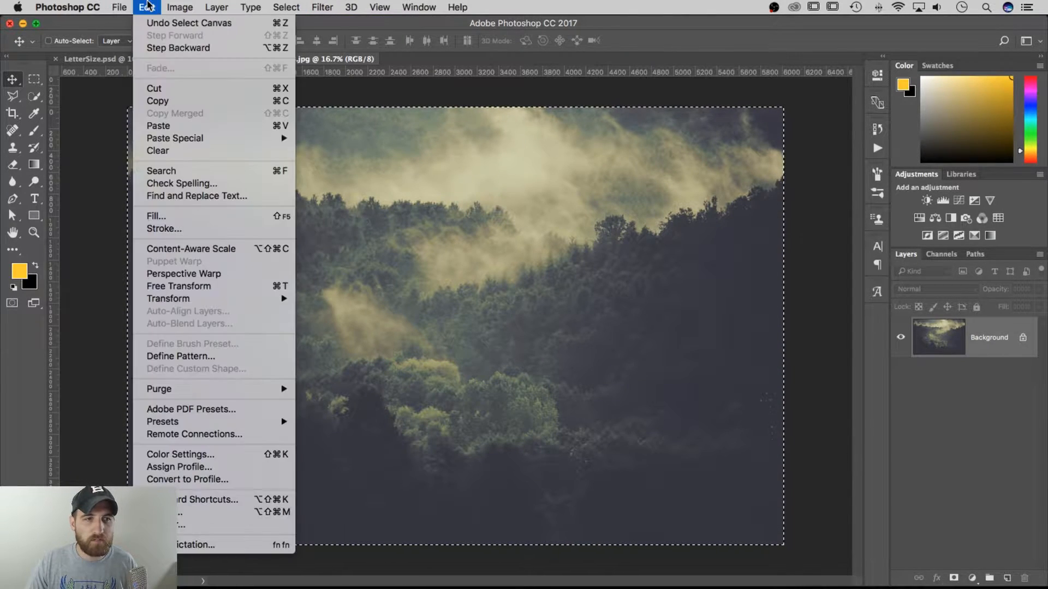
mouse_move(157, 100)
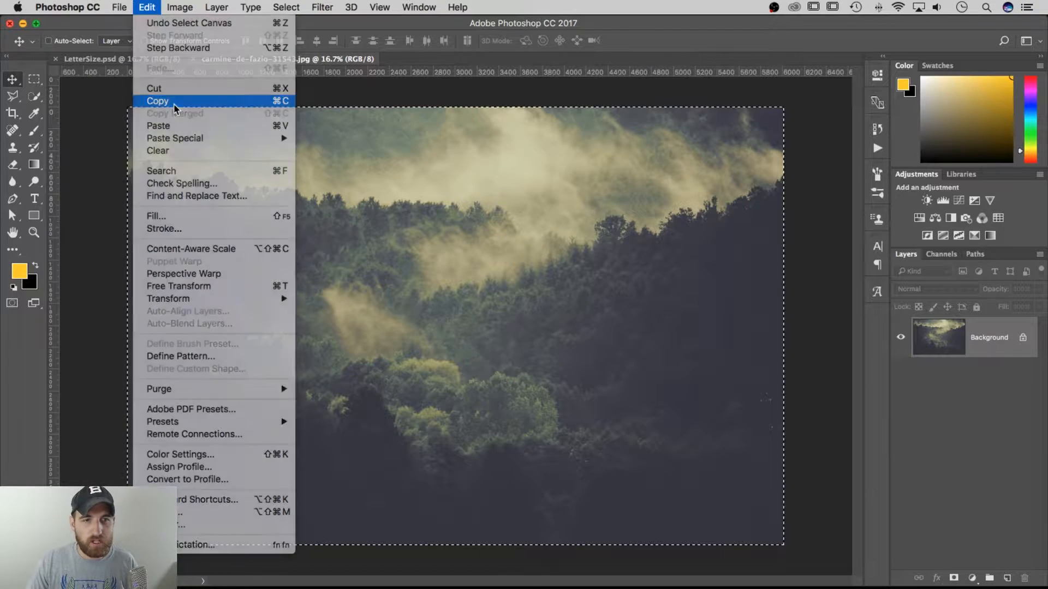
left_click(157, 101)
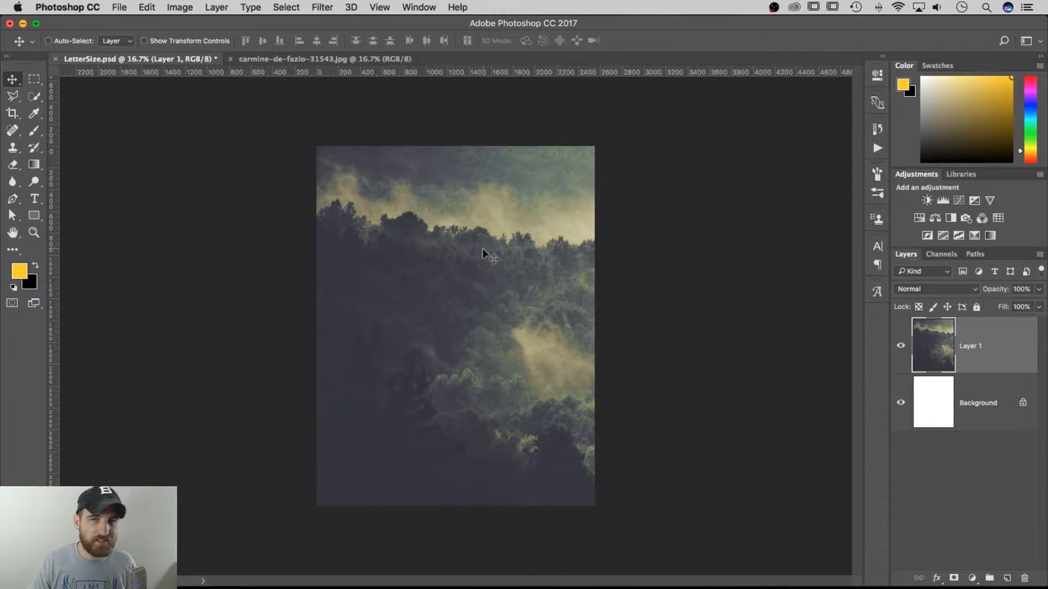
mouse_move(578, 280)
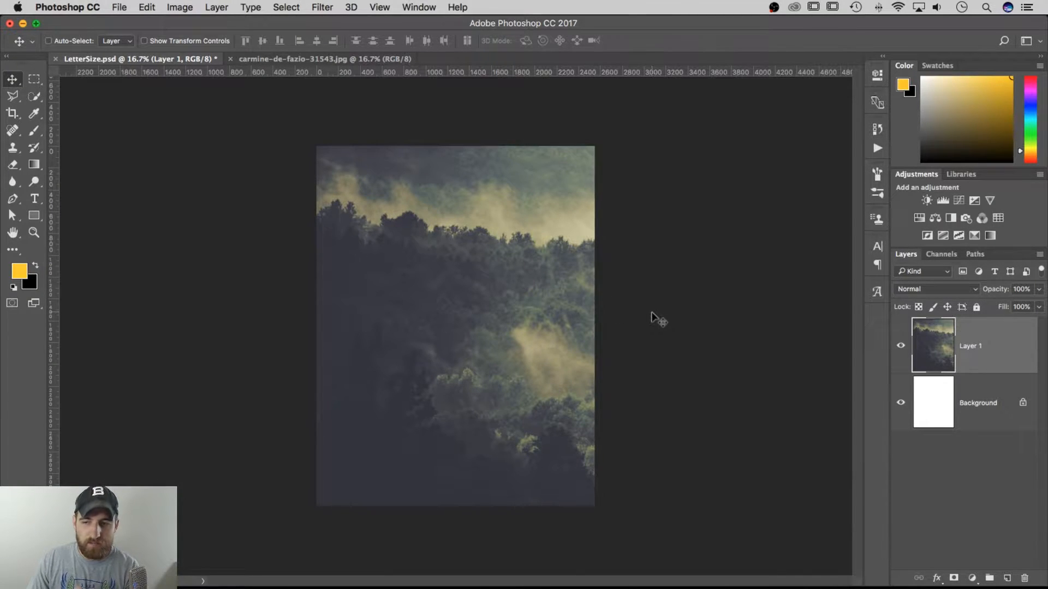
mouse_move(638, 328)
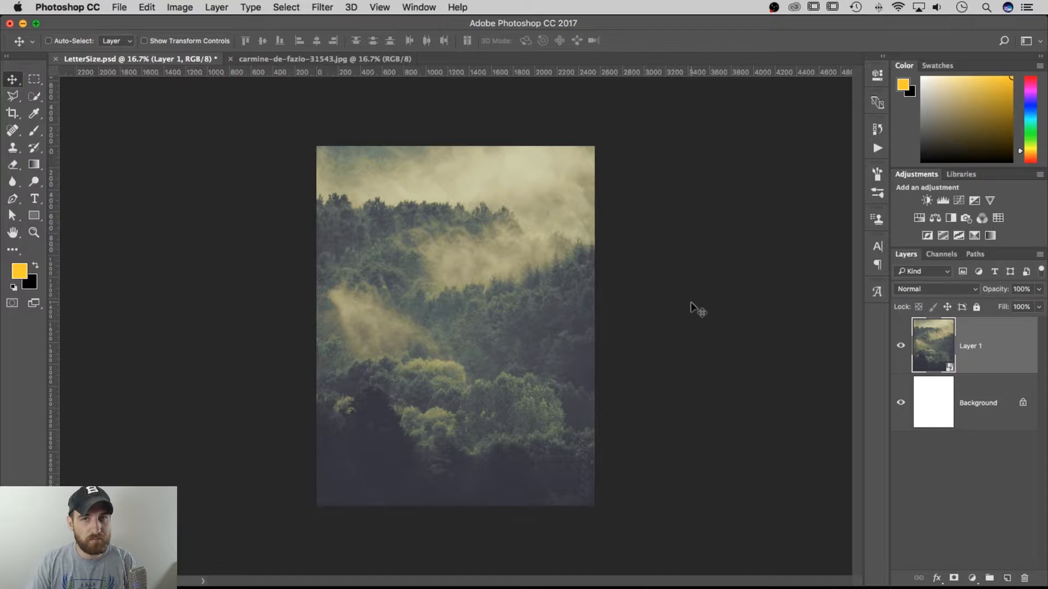
mouse_move(439, 274)
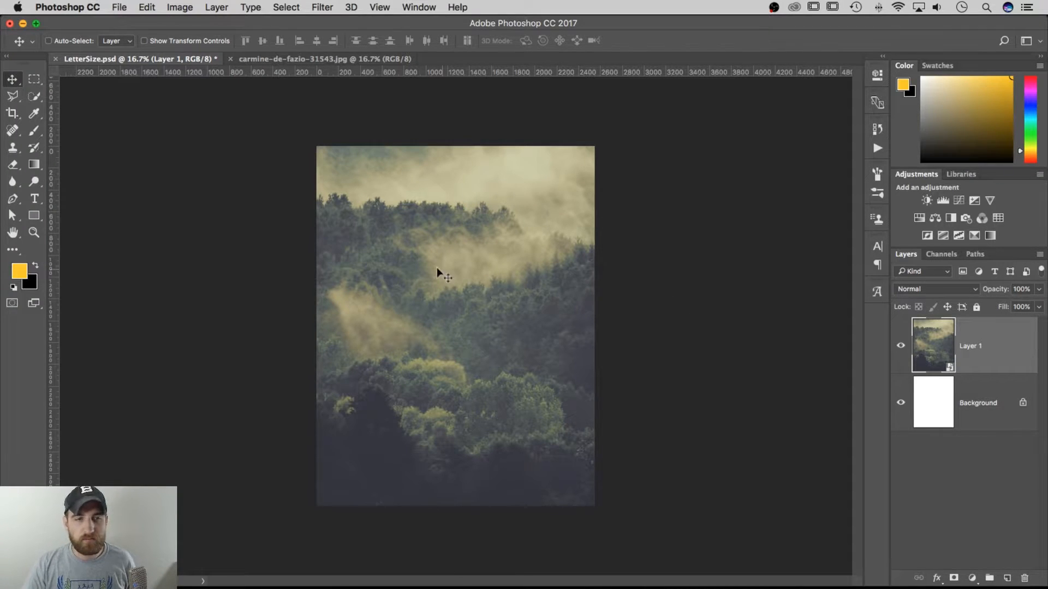
mouse_move(390, 242)
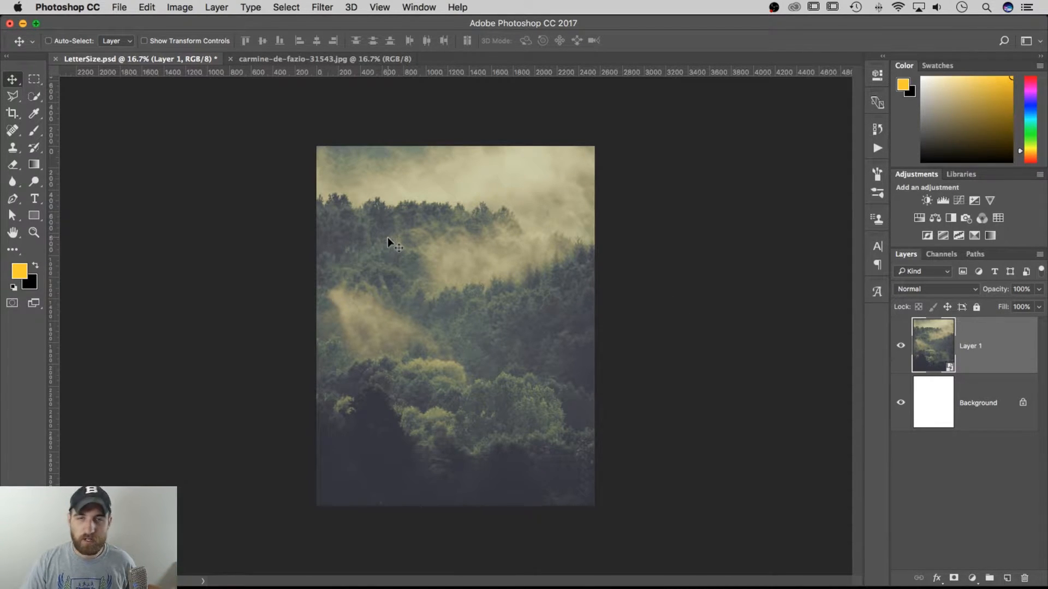
mouse_move(304, 180)
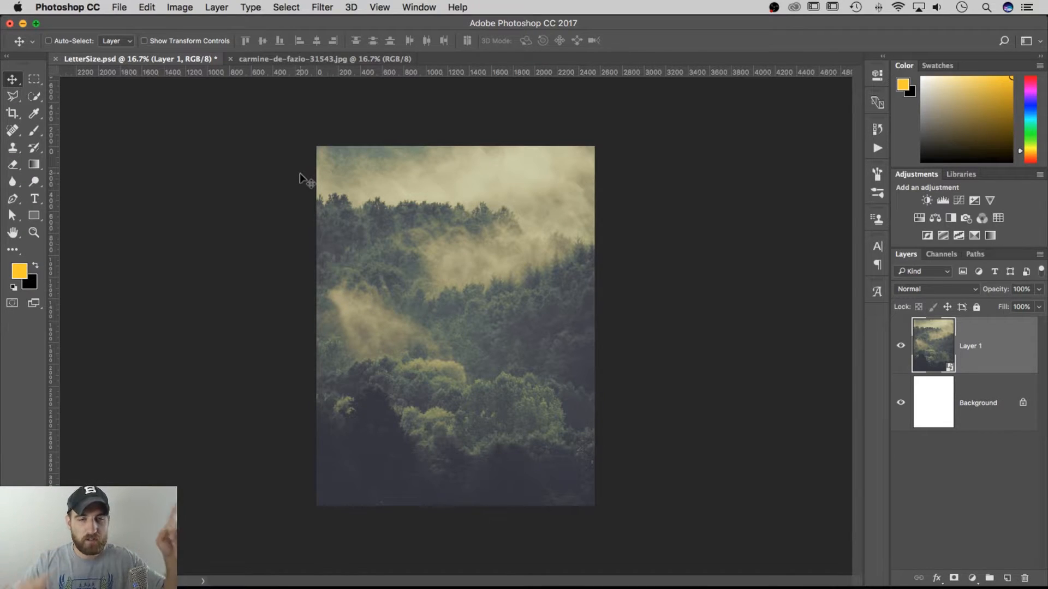
mouse_move(292, 64)
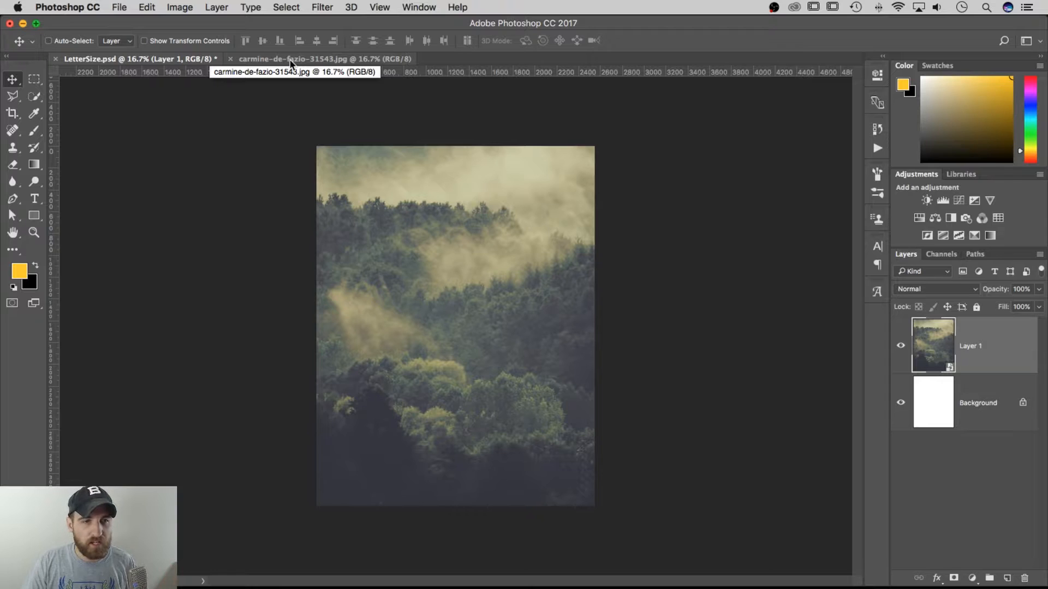
Step: Duplicate the photo's Background layer into LetterSize.psd via Duplicate Layer
left_click(292, 59)
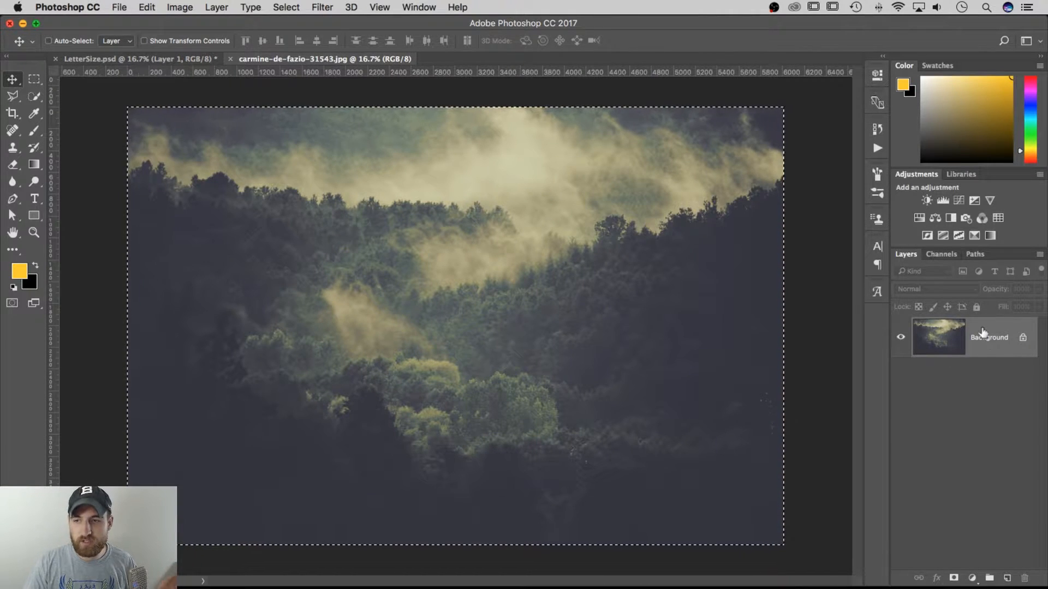
right_click(988, 337)
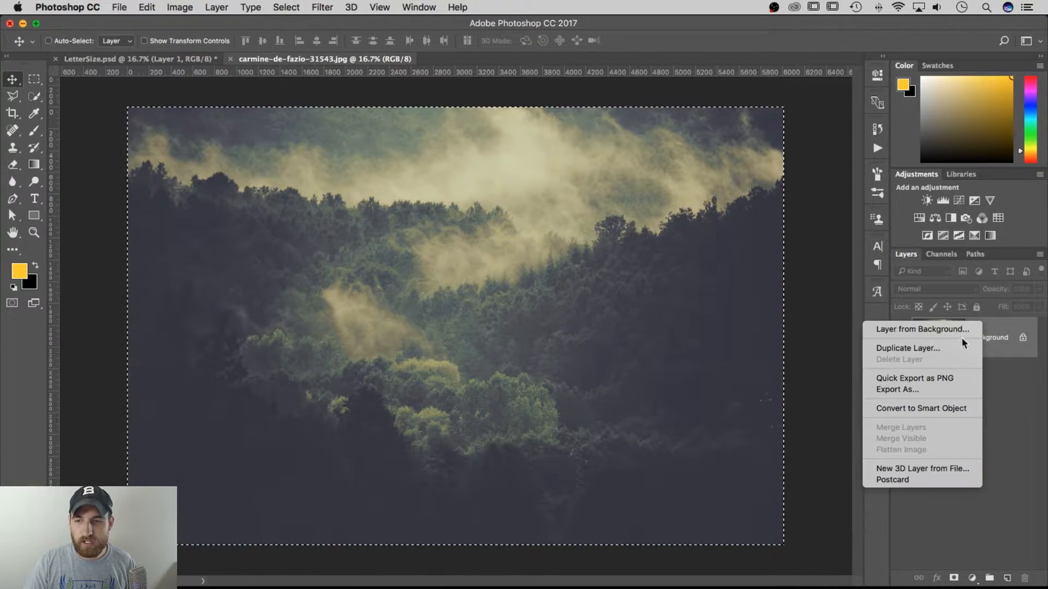
left_click(907, 347)
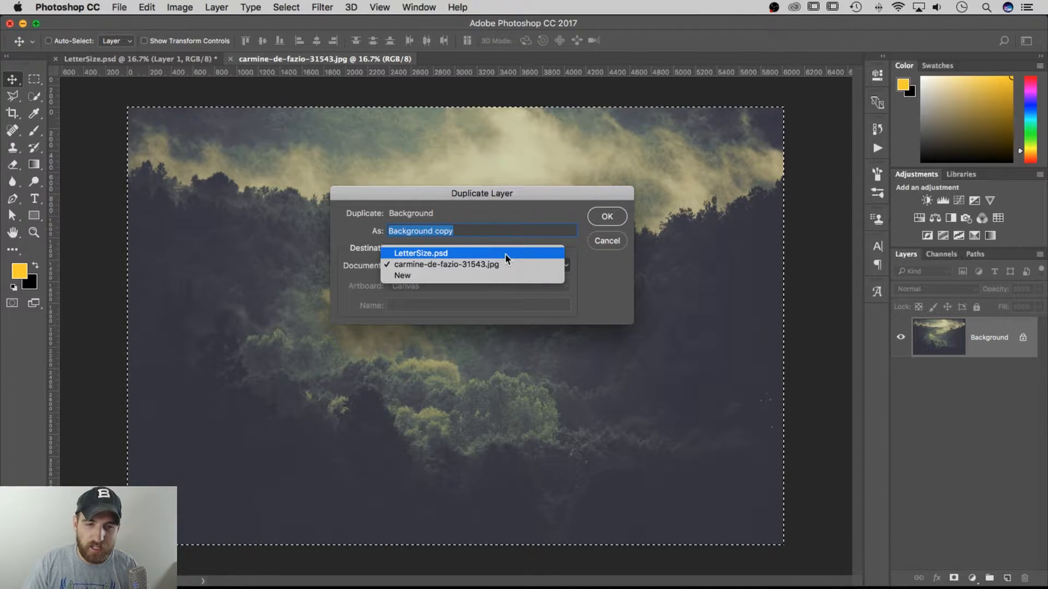
left_click(421, 252)
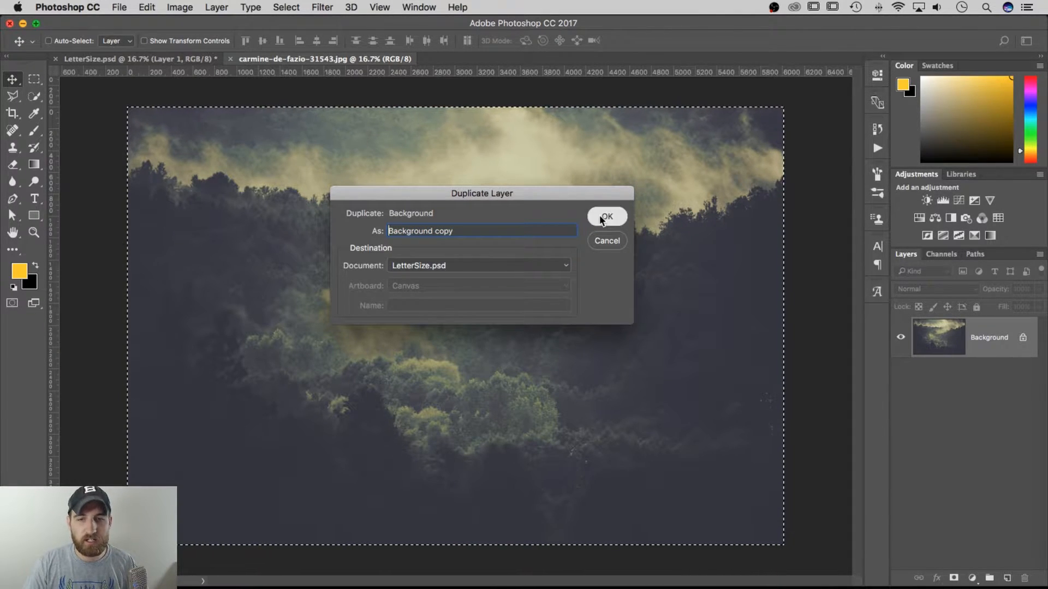
left_click(606, 216)
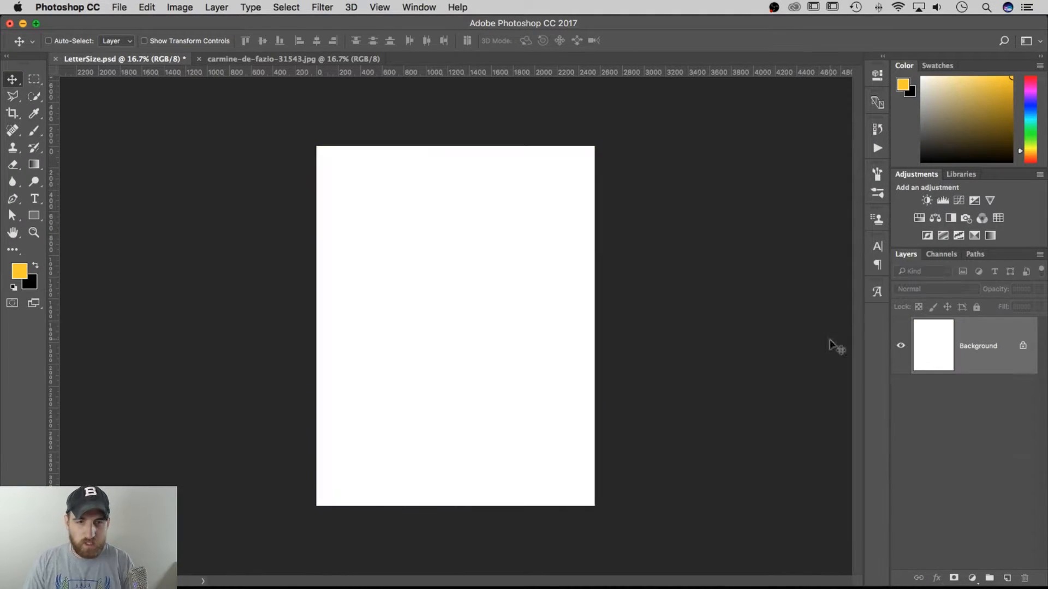
Step: Add a Hue/Saturation adjustment to the forest photo and push Hue to about +40 for green mist
left_click(292, 59)
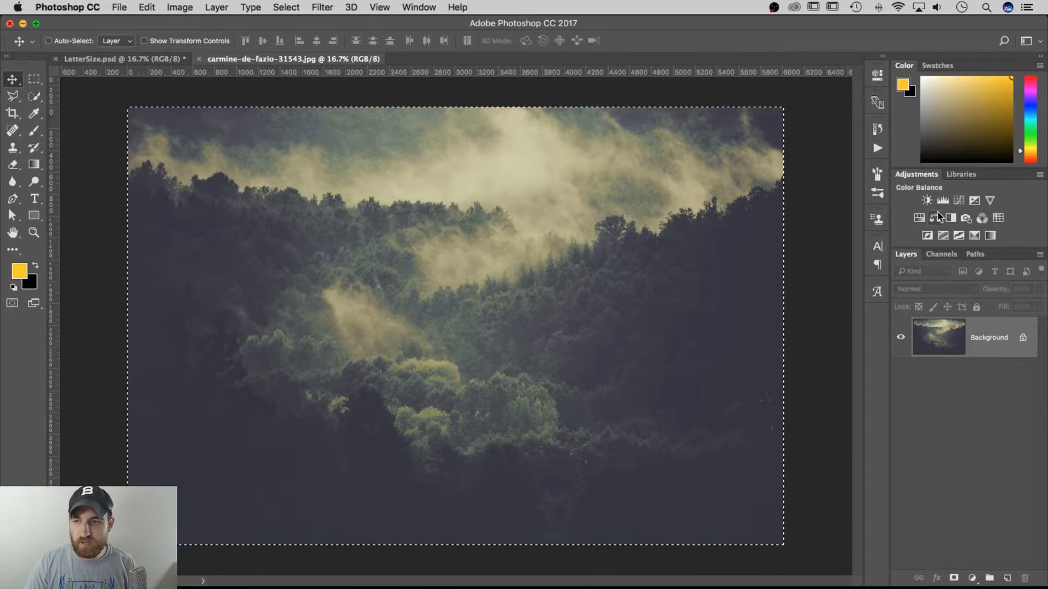
left_click(926, 200)
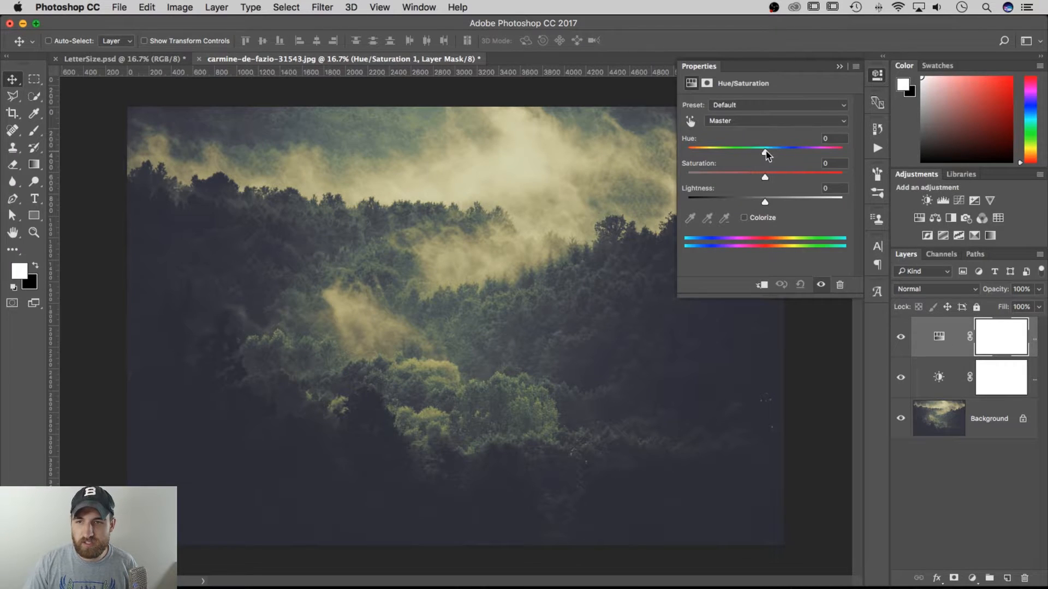
left_click_drag(765, 153, 774, 152)
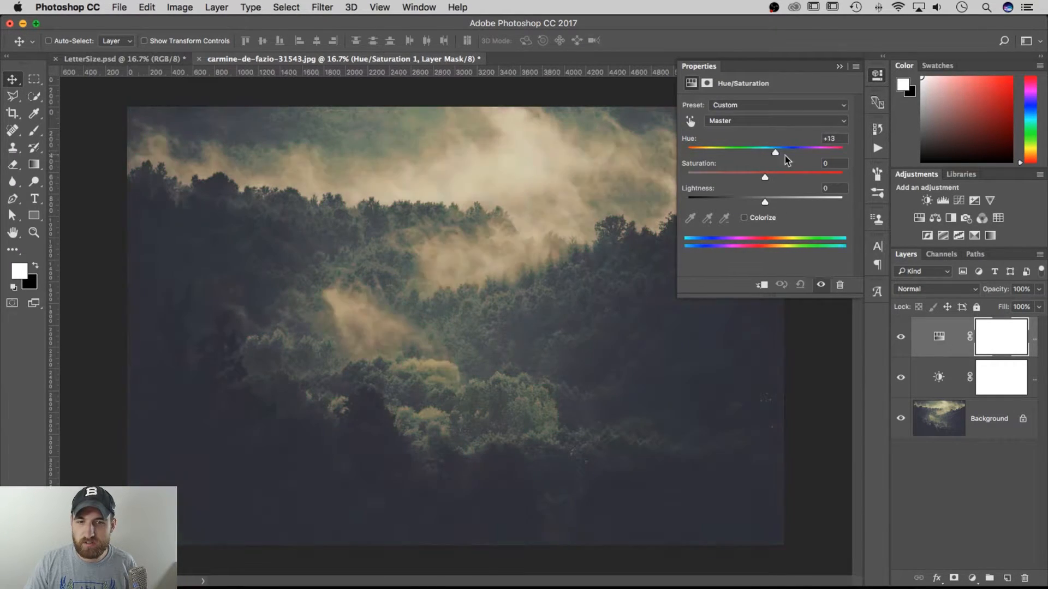
left_click_drag(775, 153, 795, 152)
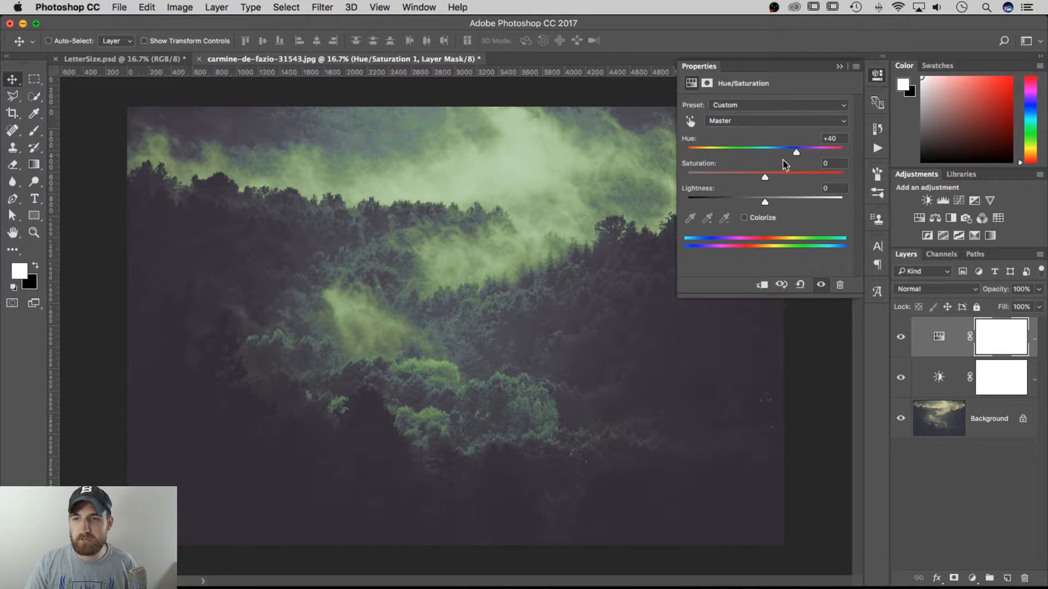
left_click_drag(764, 177, 732, 177)
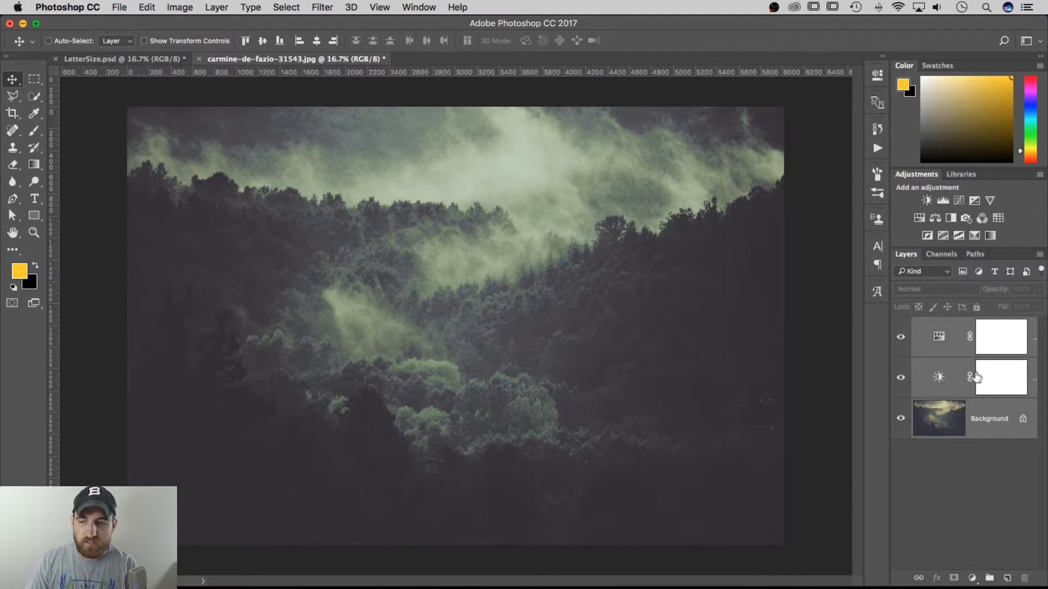
mouse_move(287, 161)
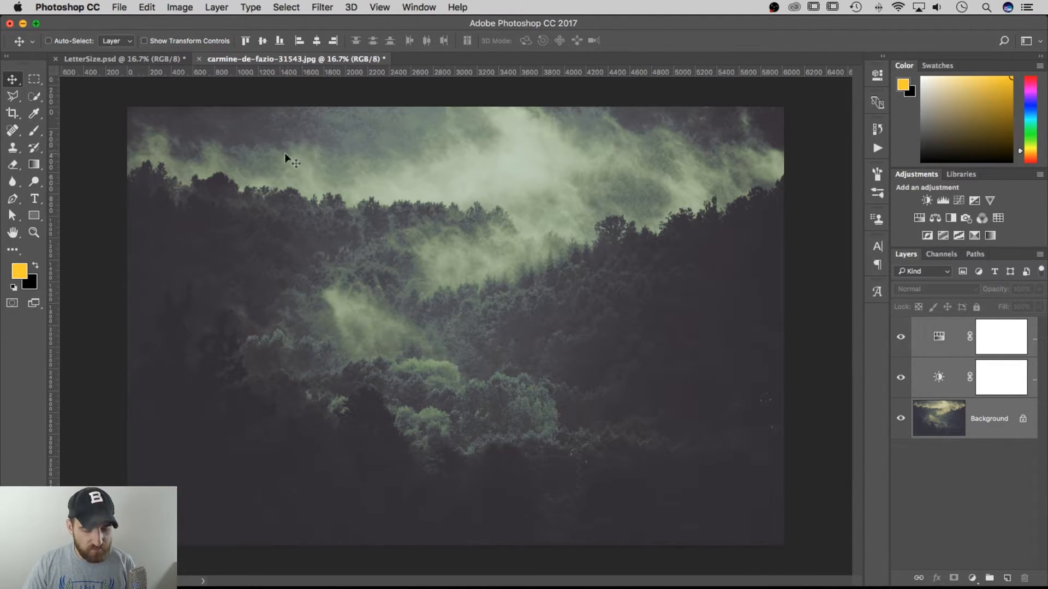
Step: Save the adjusted photo as Forest.psd in the recd folder via Save As
left_click(119, 8)
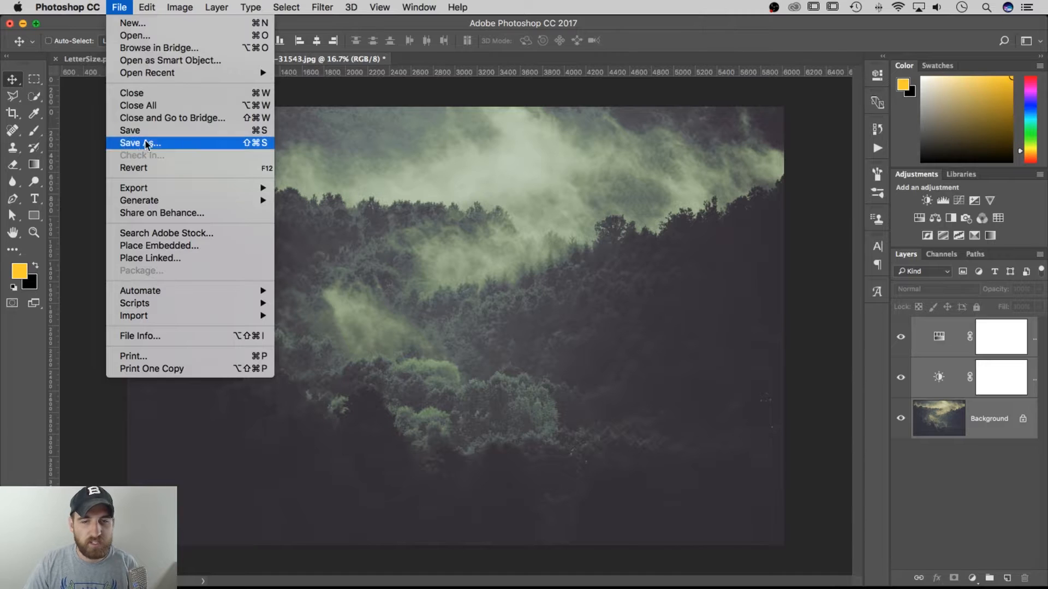
left_click(139, 143)
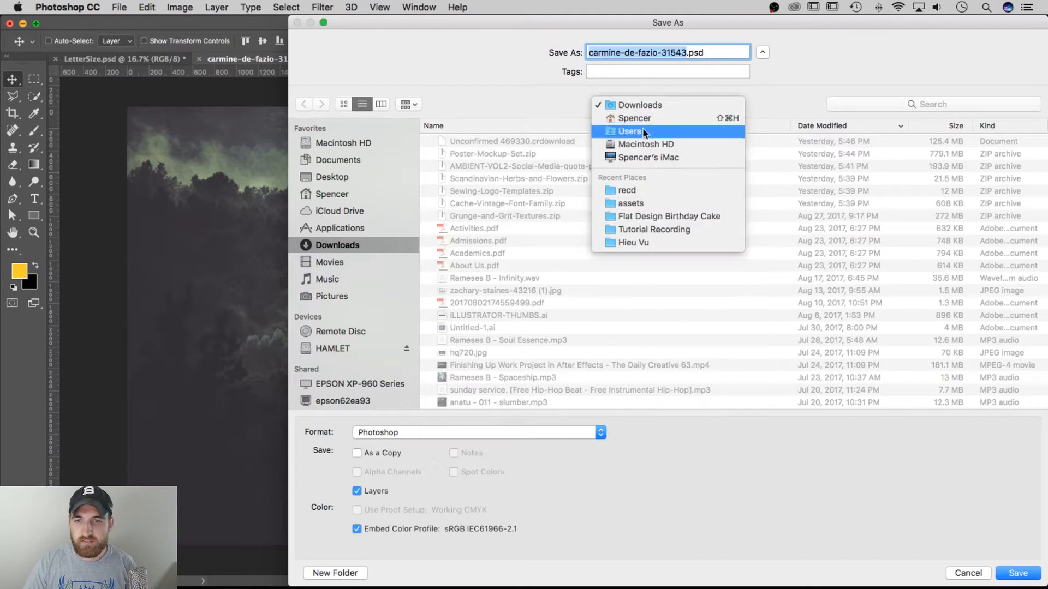
left_click(626, 190)
type("Forest")
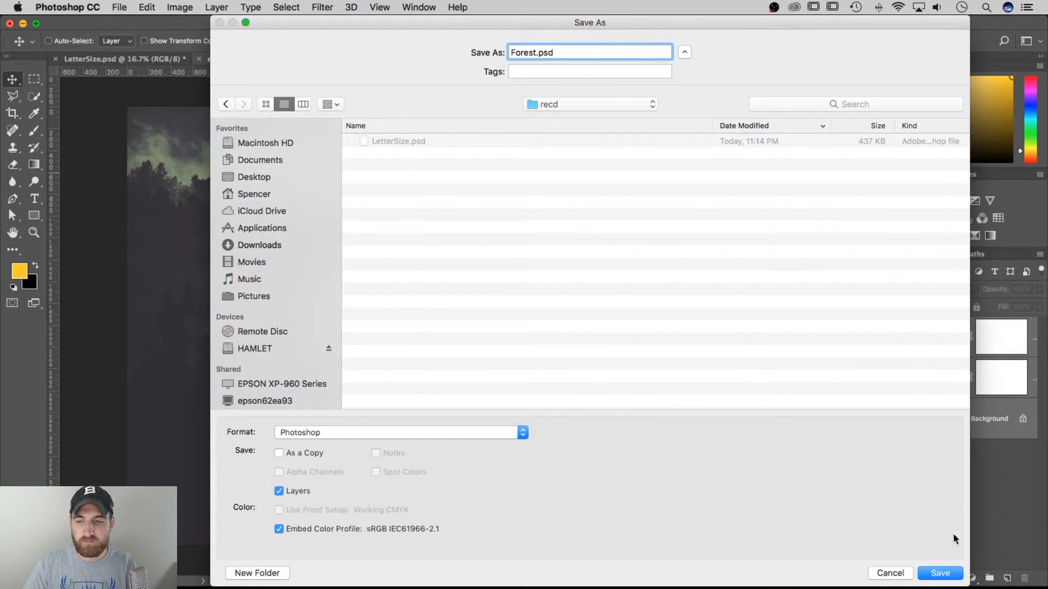
left_click(940, 573)
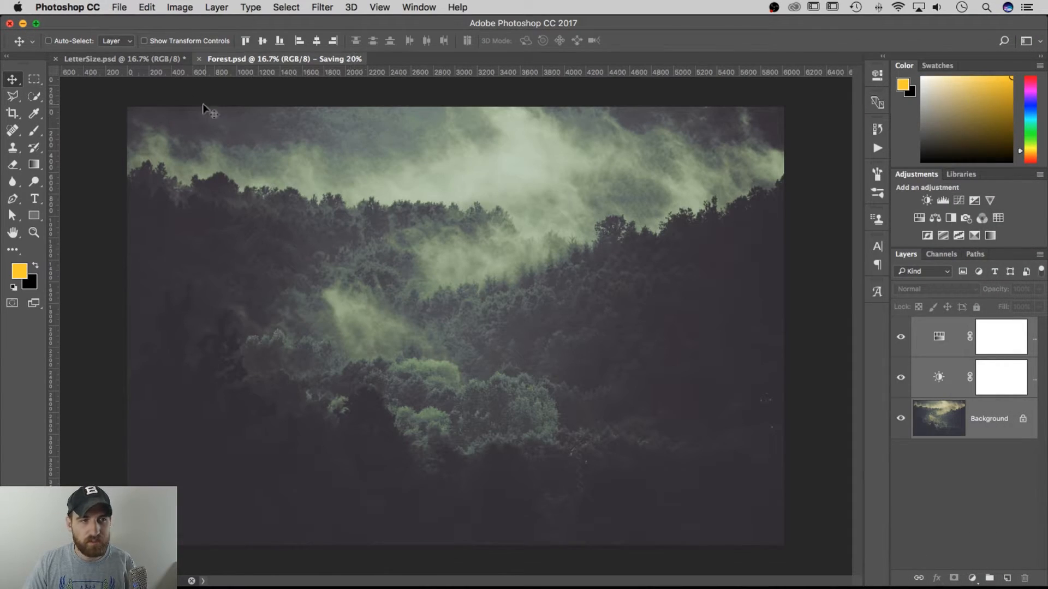
Step: Place Forest.psd embedded into LetterSize.psd as the Forest smart object layer
left_click(120, 59)
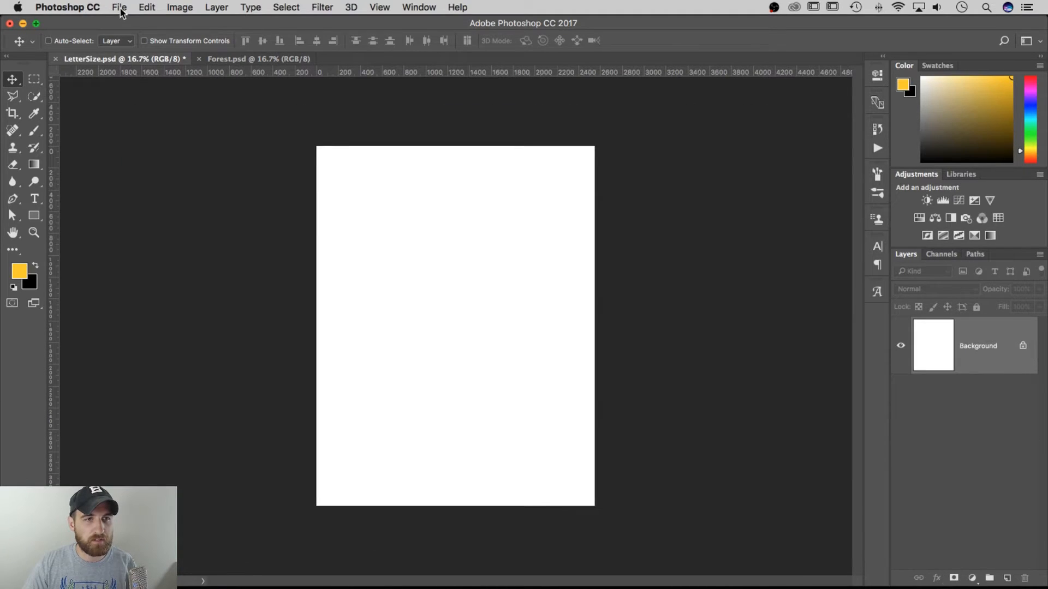
mouse_move(398, 255)
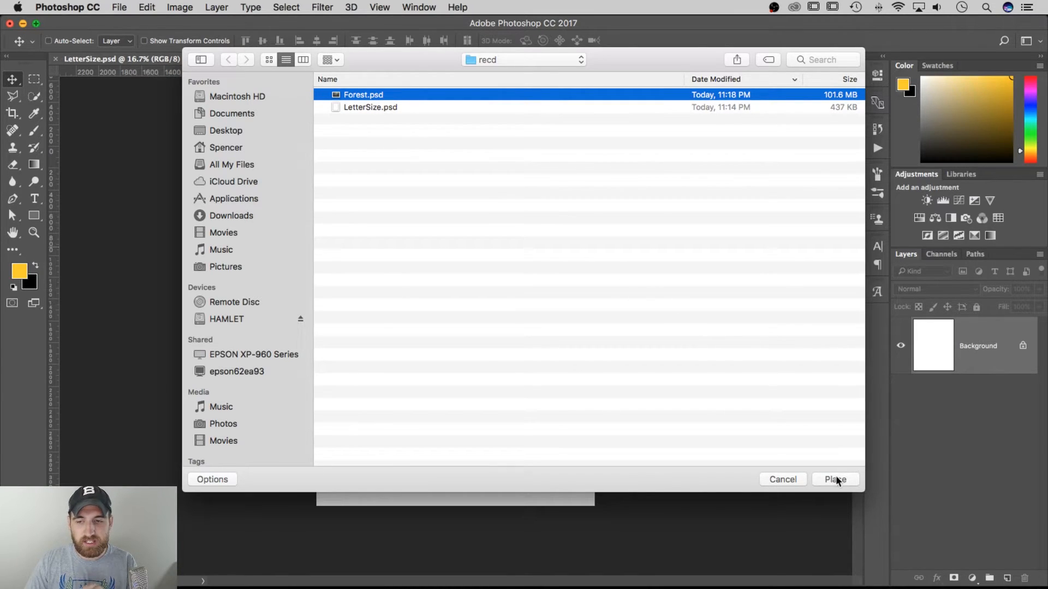
left_click(834, 479)
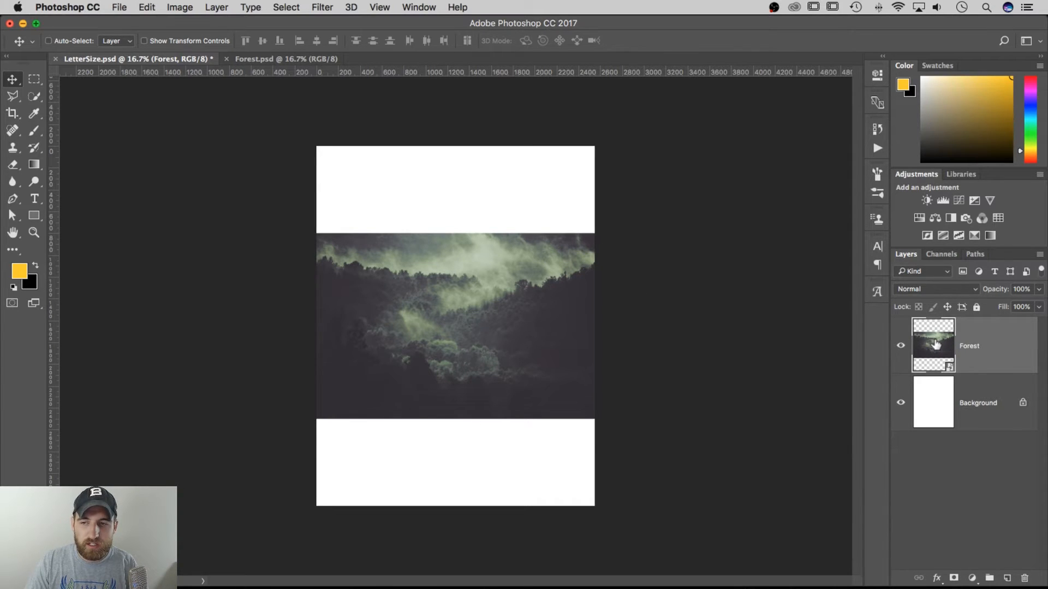
mouse_move(934, 344)
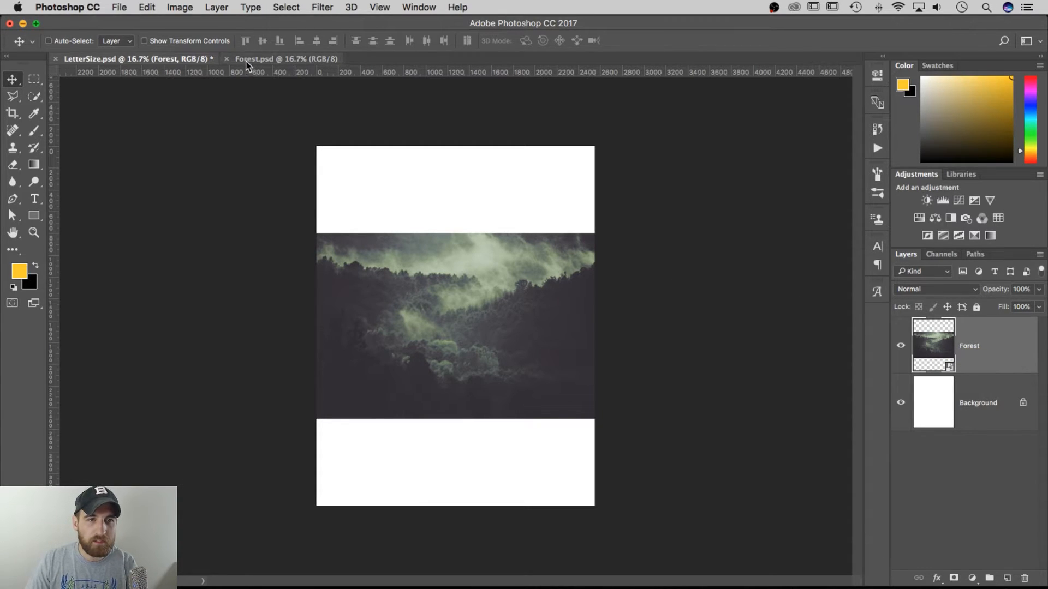
Step: Close the standalone Forest.psd and open the Forest smart object's embedded contents
left_click(286, 59)
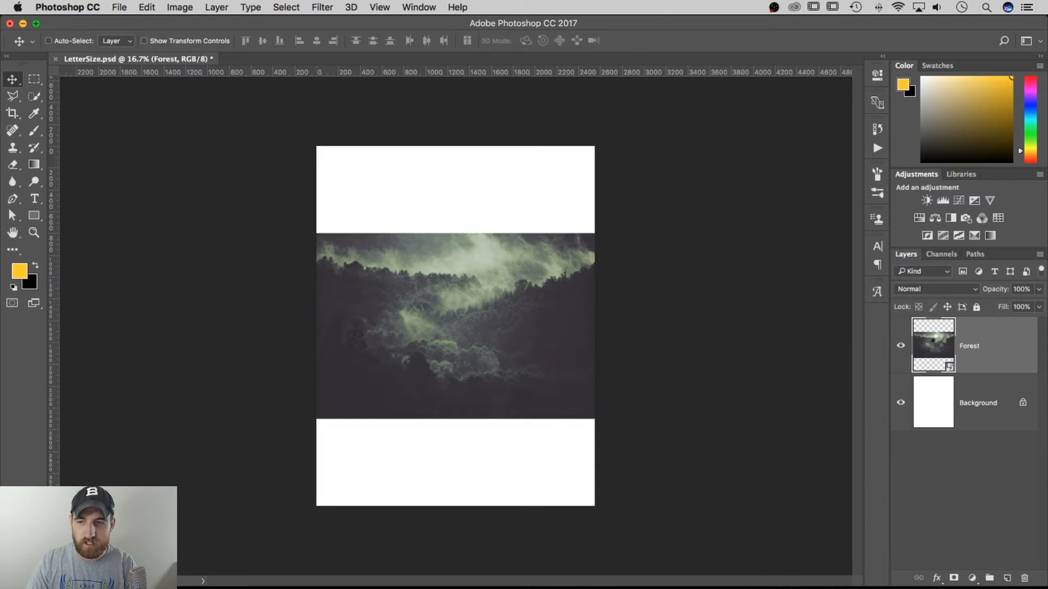
left_click(284, 58)
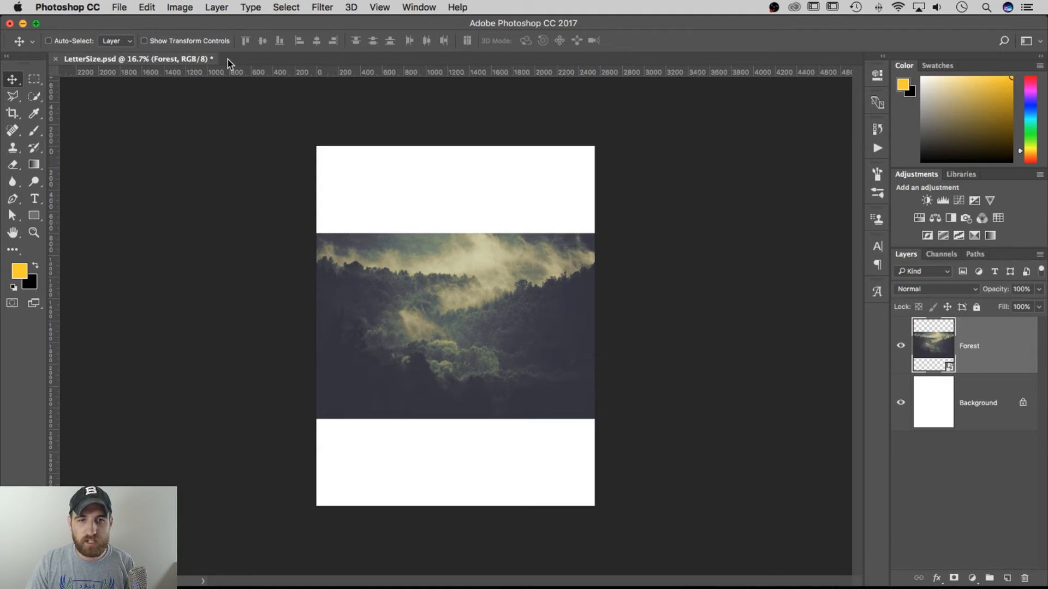
mouse_move(488, 332)
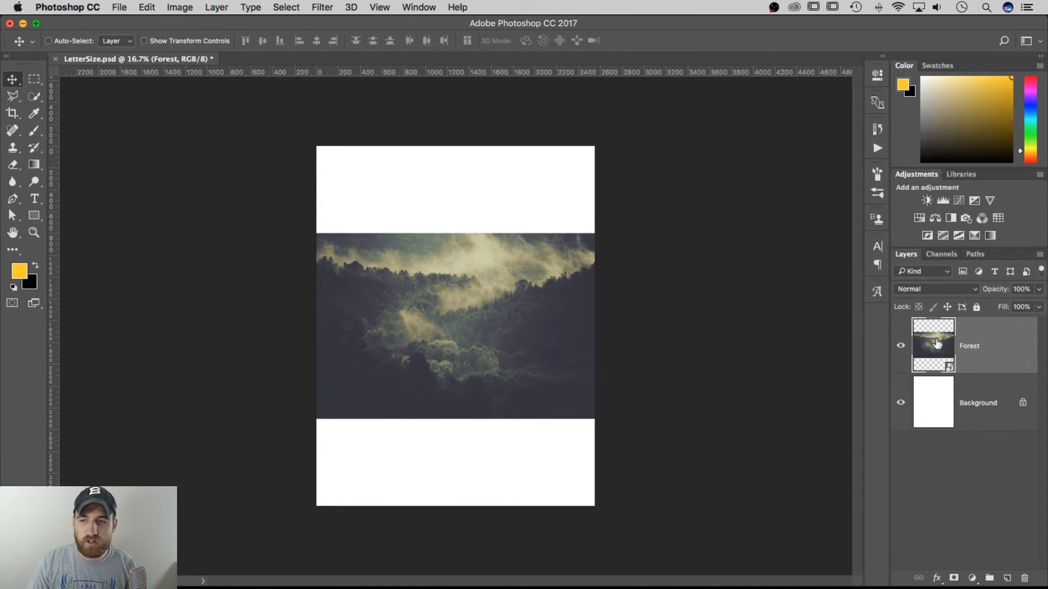
left_click(281, 58)
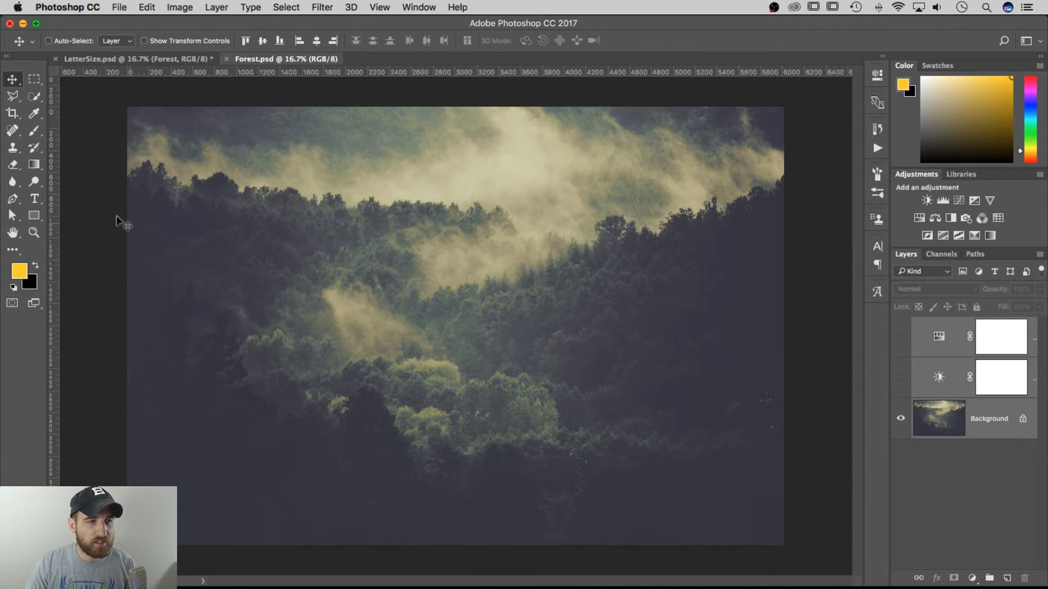
Step: Add a new layer inside the smart object and brush a yellow zigzag across the forest
left_click(34, 129)
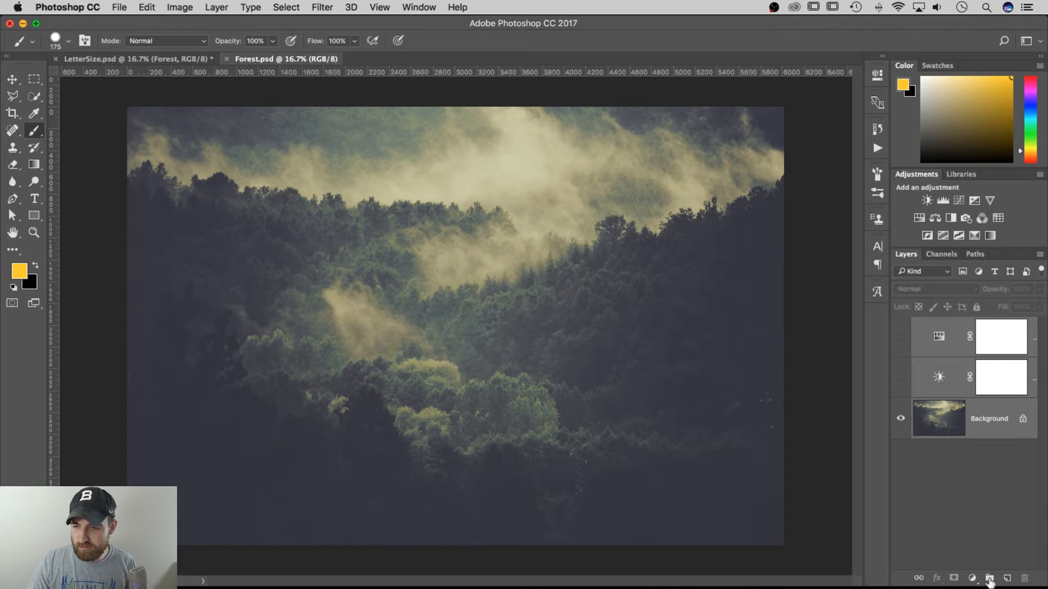
left_click_drag(248, 174, 721, 384)
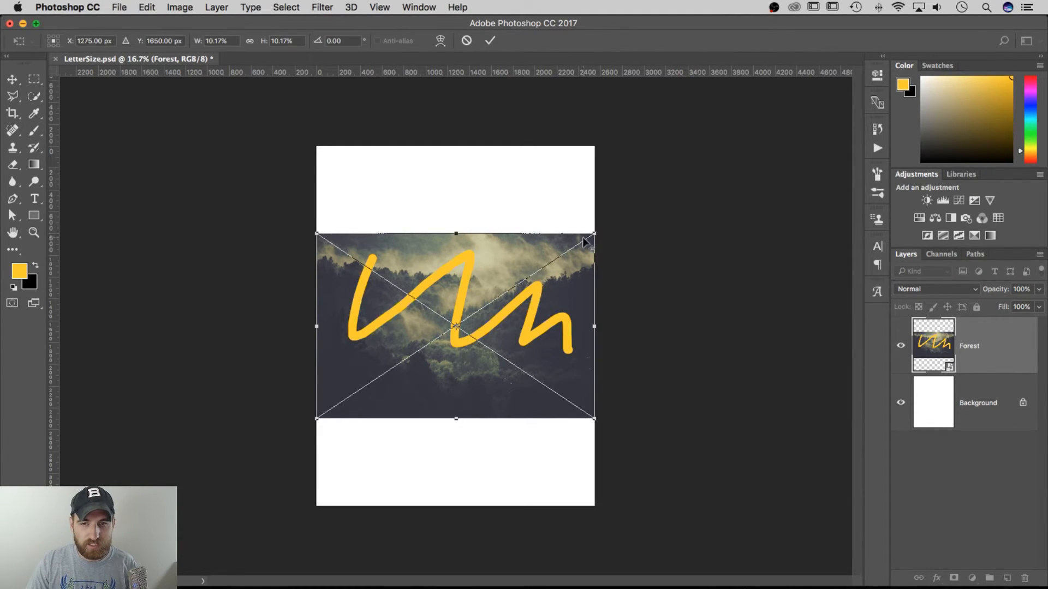
left_click_drag(590, 240, 671, 183)
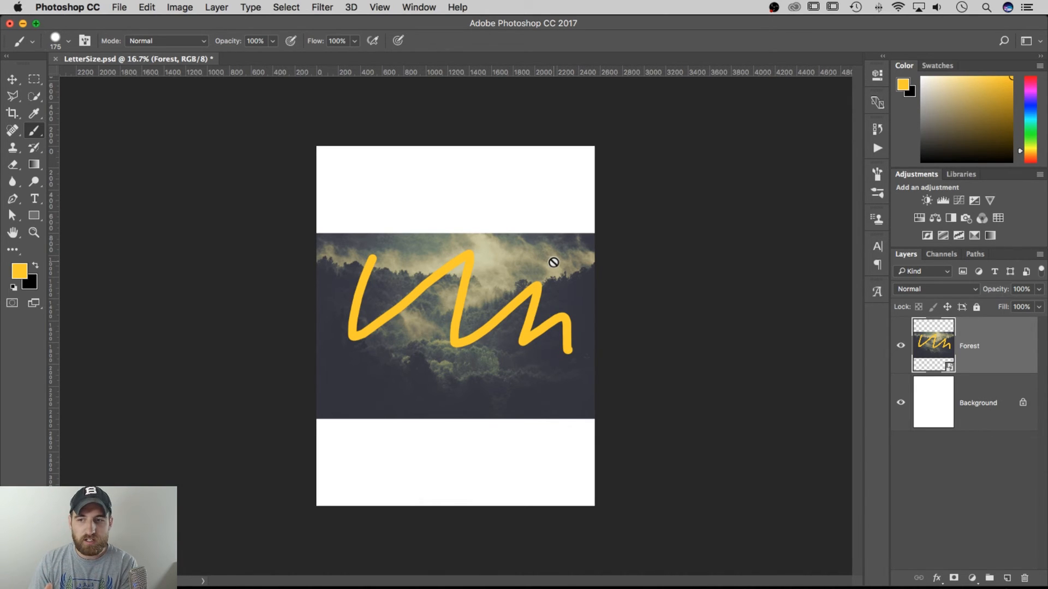
mouse_move(1002, 354)
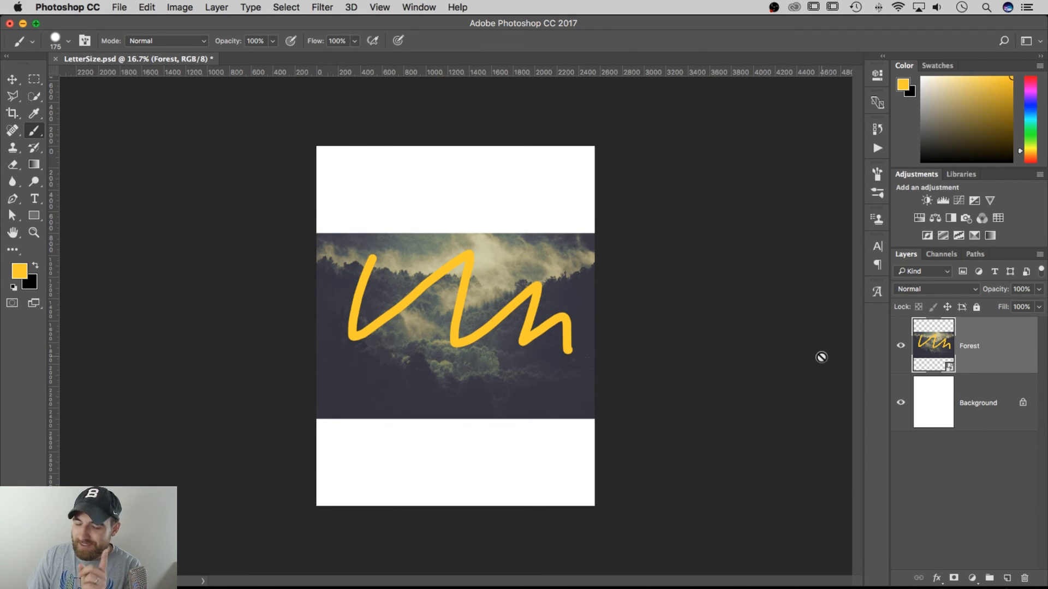
mouse_move(762, 358)
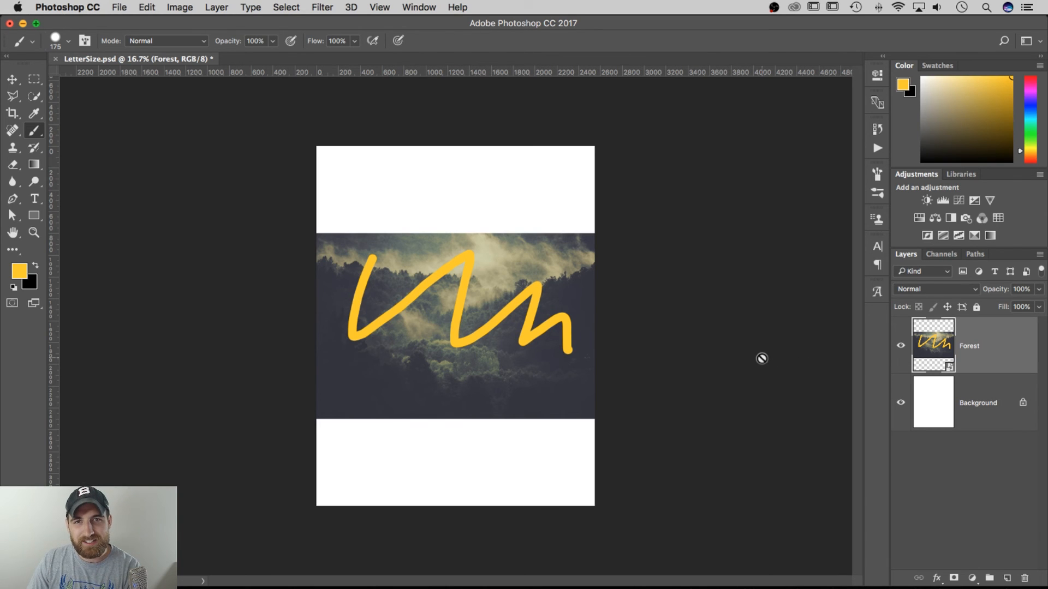